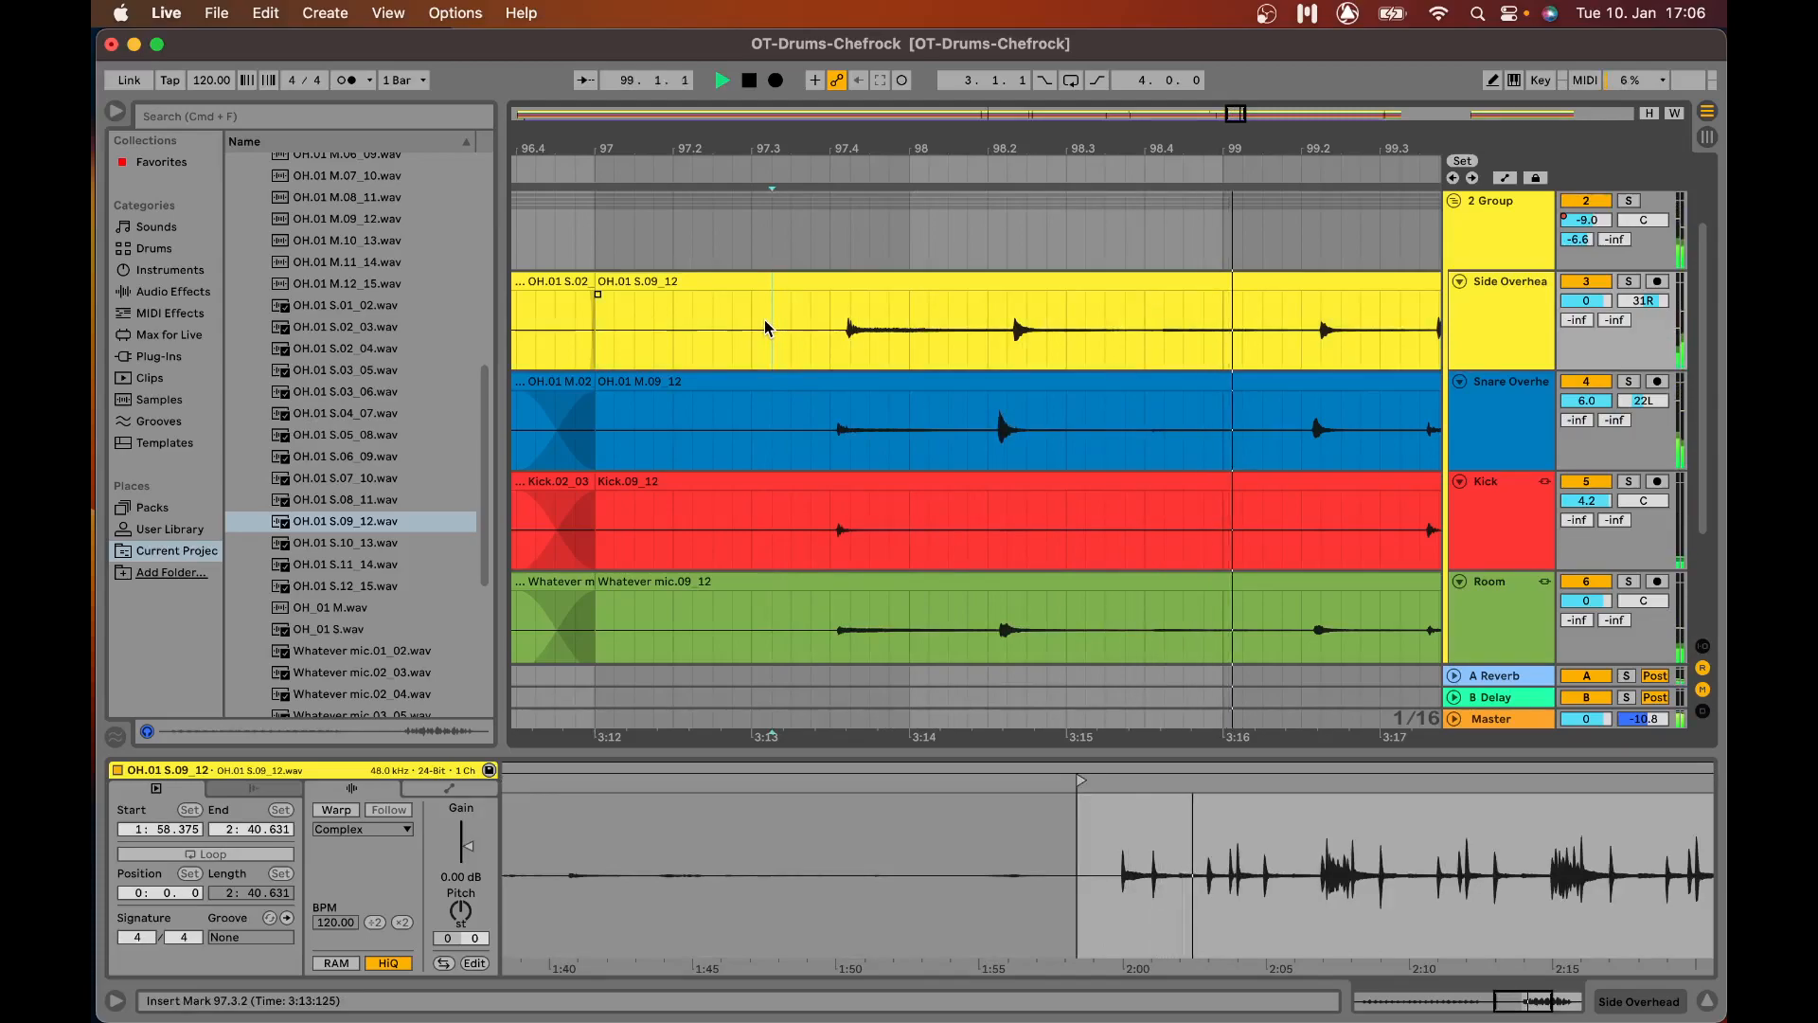
- Select the unwarped Side Overhead clip so the new audio track lands at the top
click(748, 79)
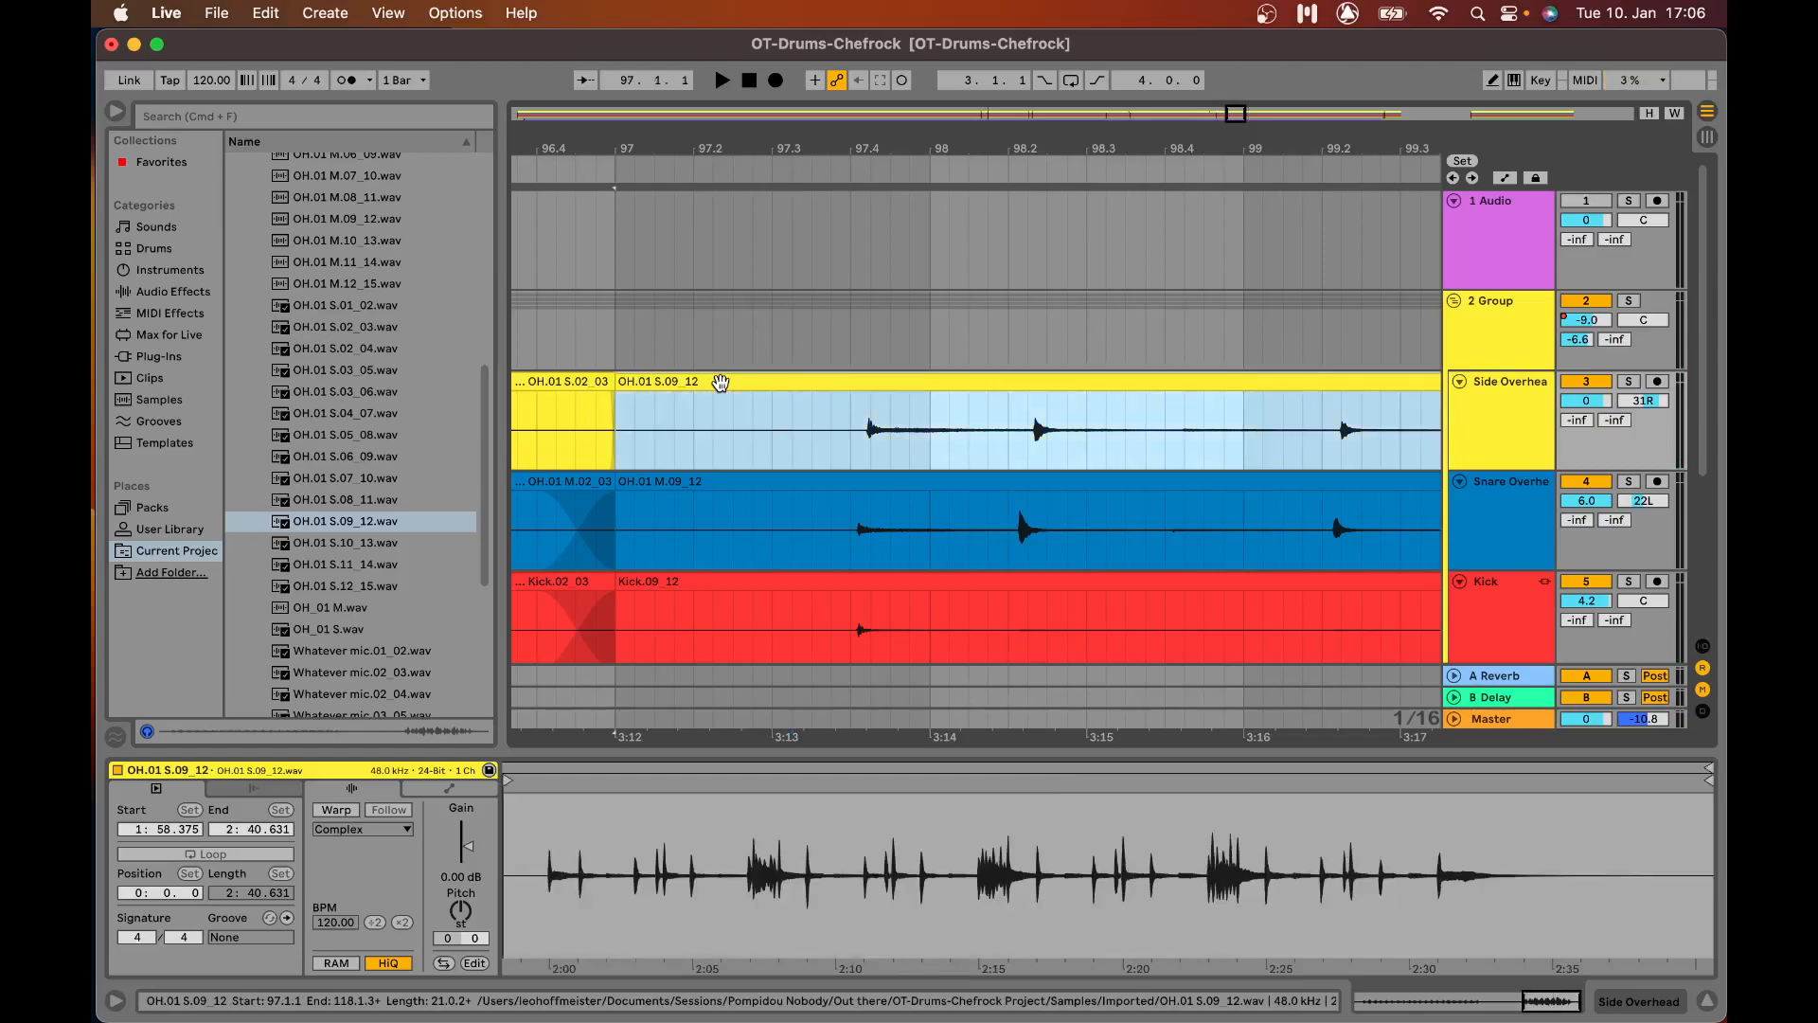
- Move the unwarped clip to track 1 and Alt-copy OH.01 M.09_12 into the Side Overhead lane
click(615, 232)
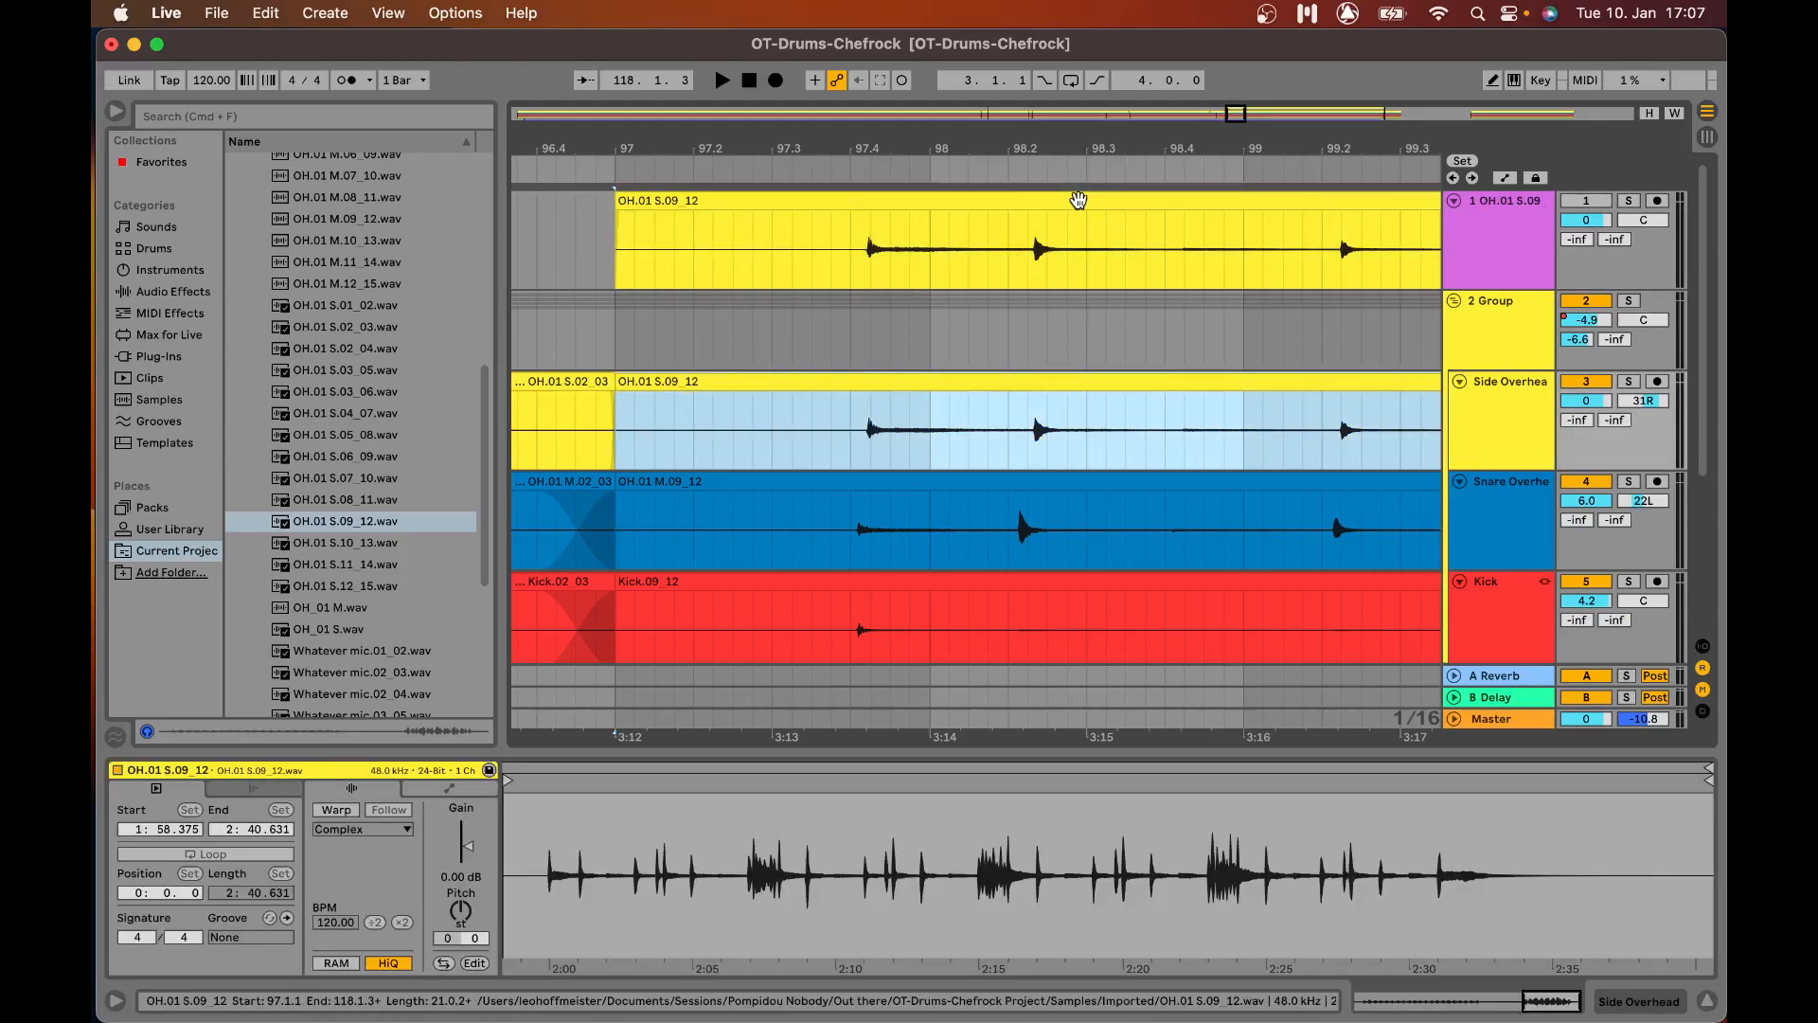
mouse_move(908, 371)
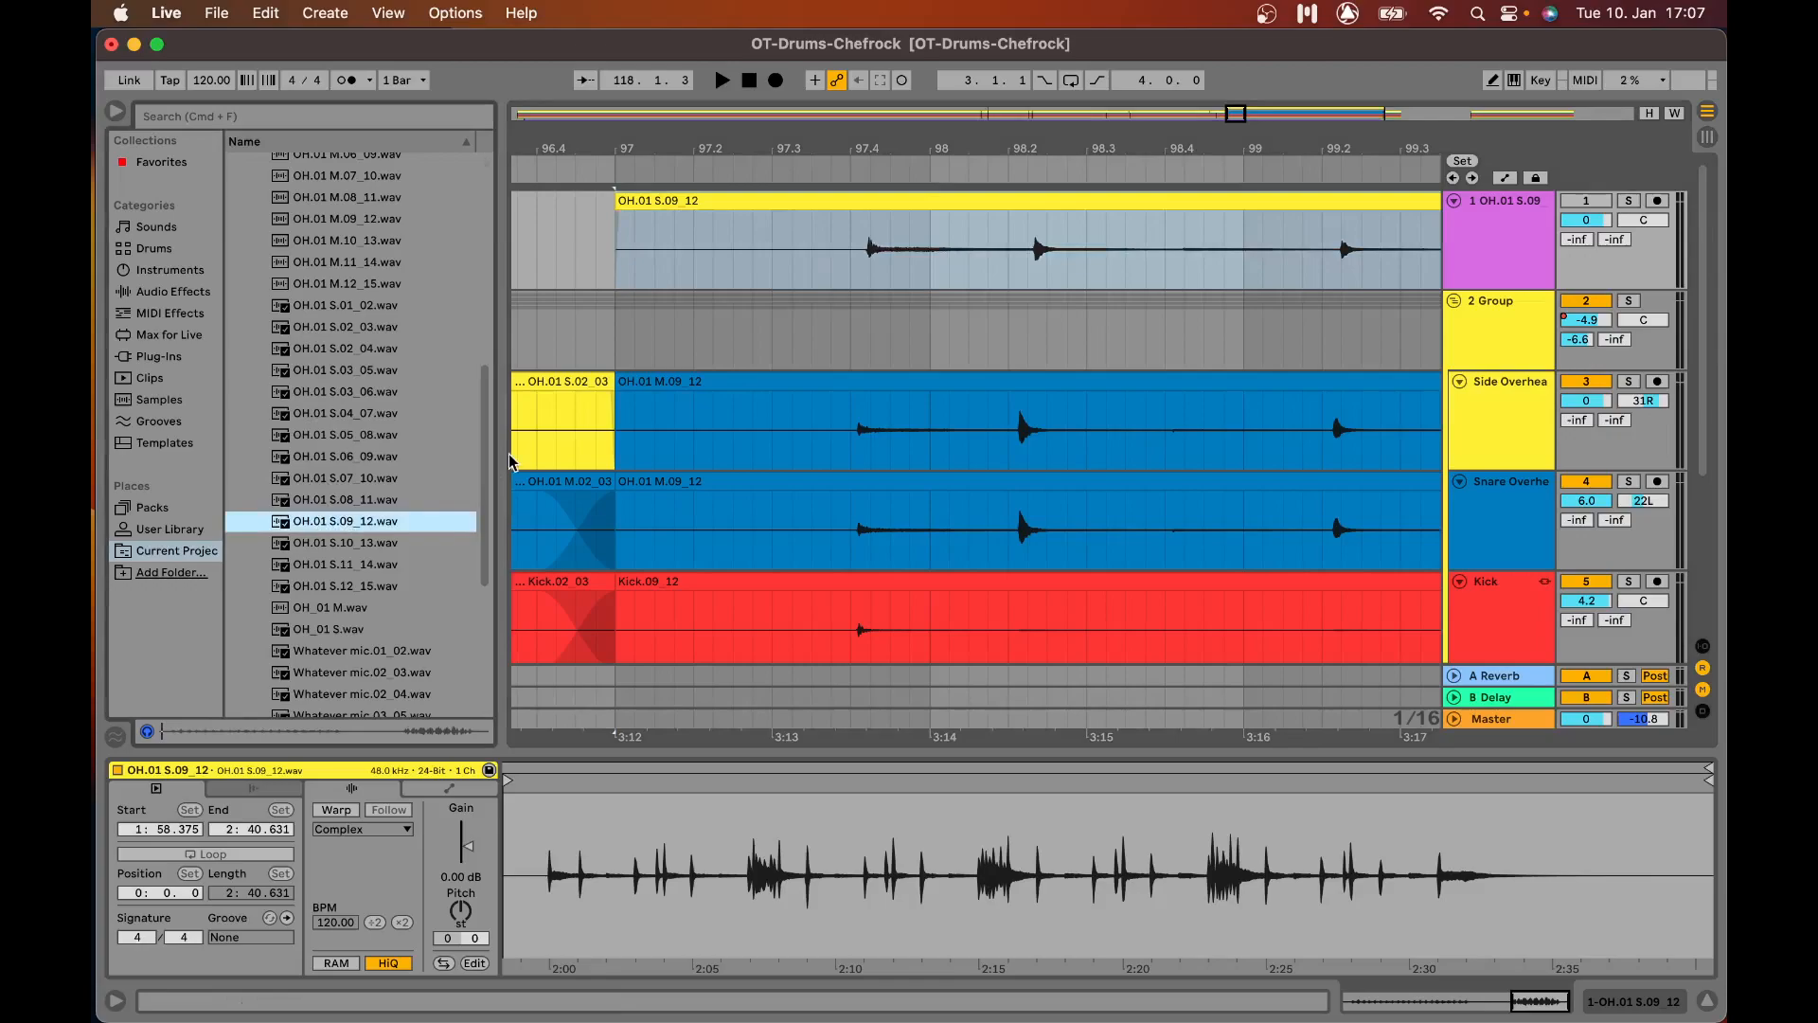
- Show the copied OH.01 M.09_12 clip in Clip View with Beats-mode warping and transients
click(635, 207)
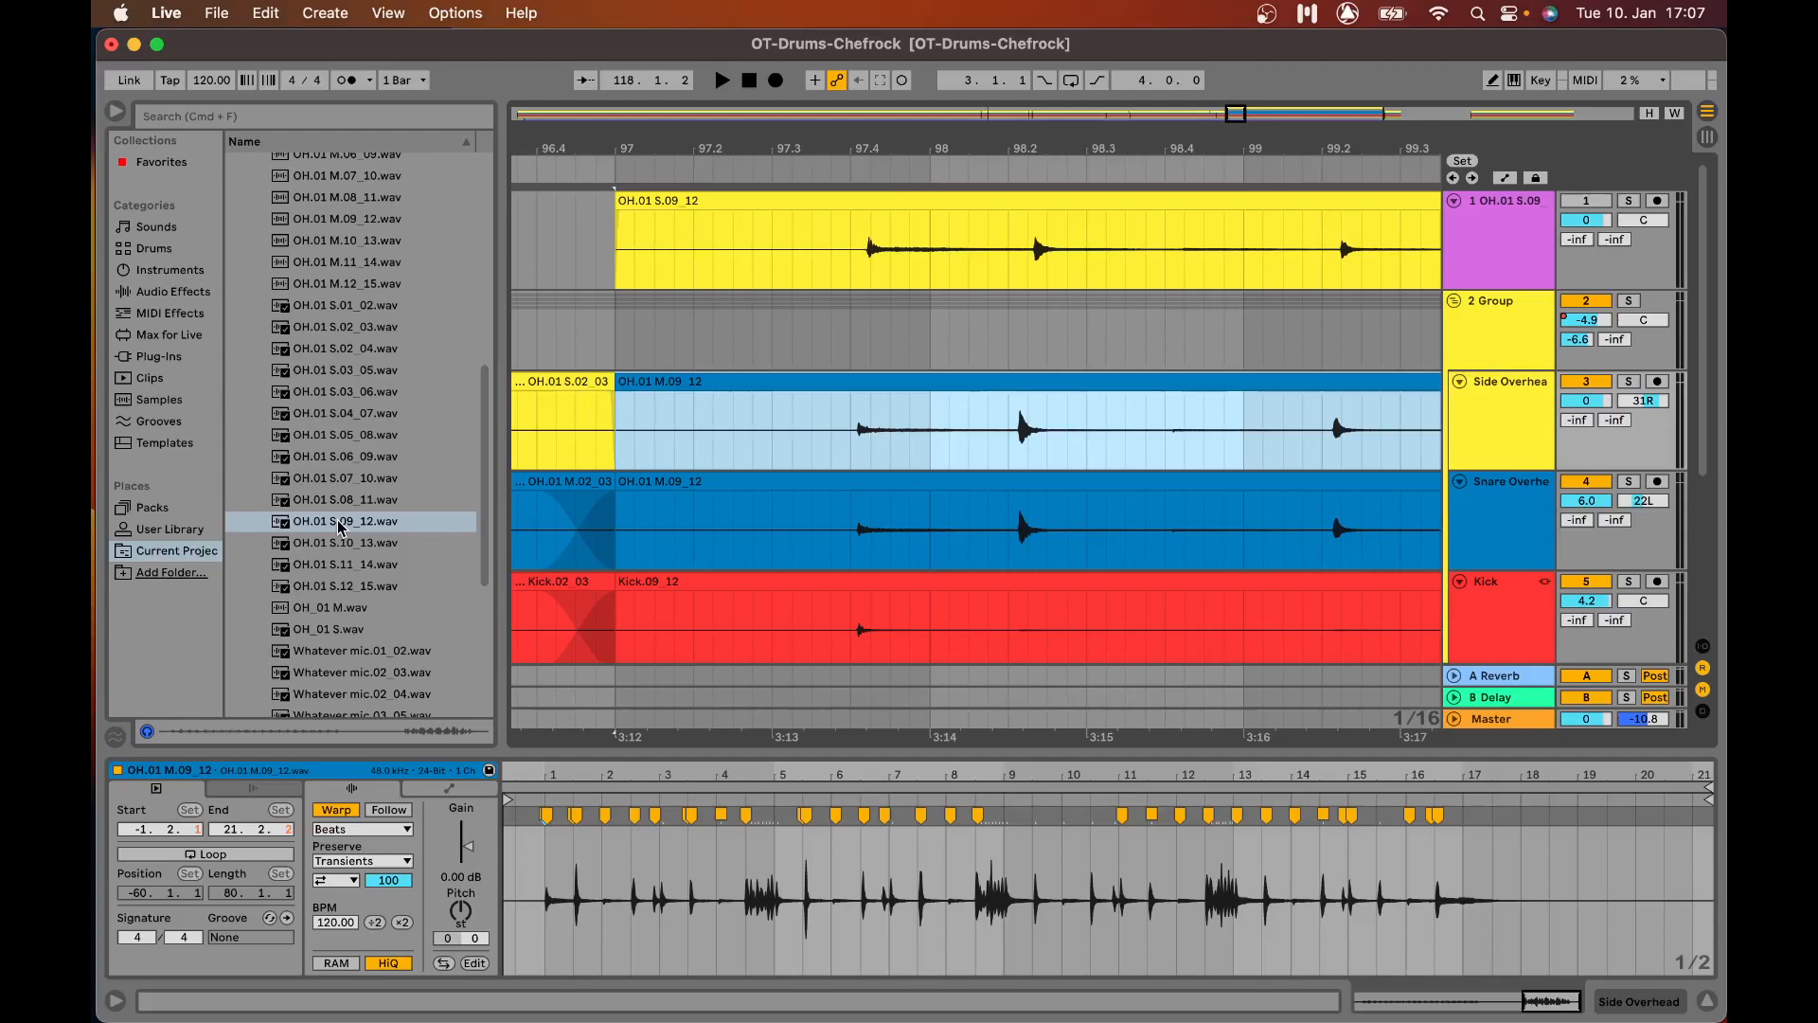
- Swap the clip's sample to OH.01 S.09_12.wav, recolour it, and play from bar 98 to verify alignment
click(345, 521)
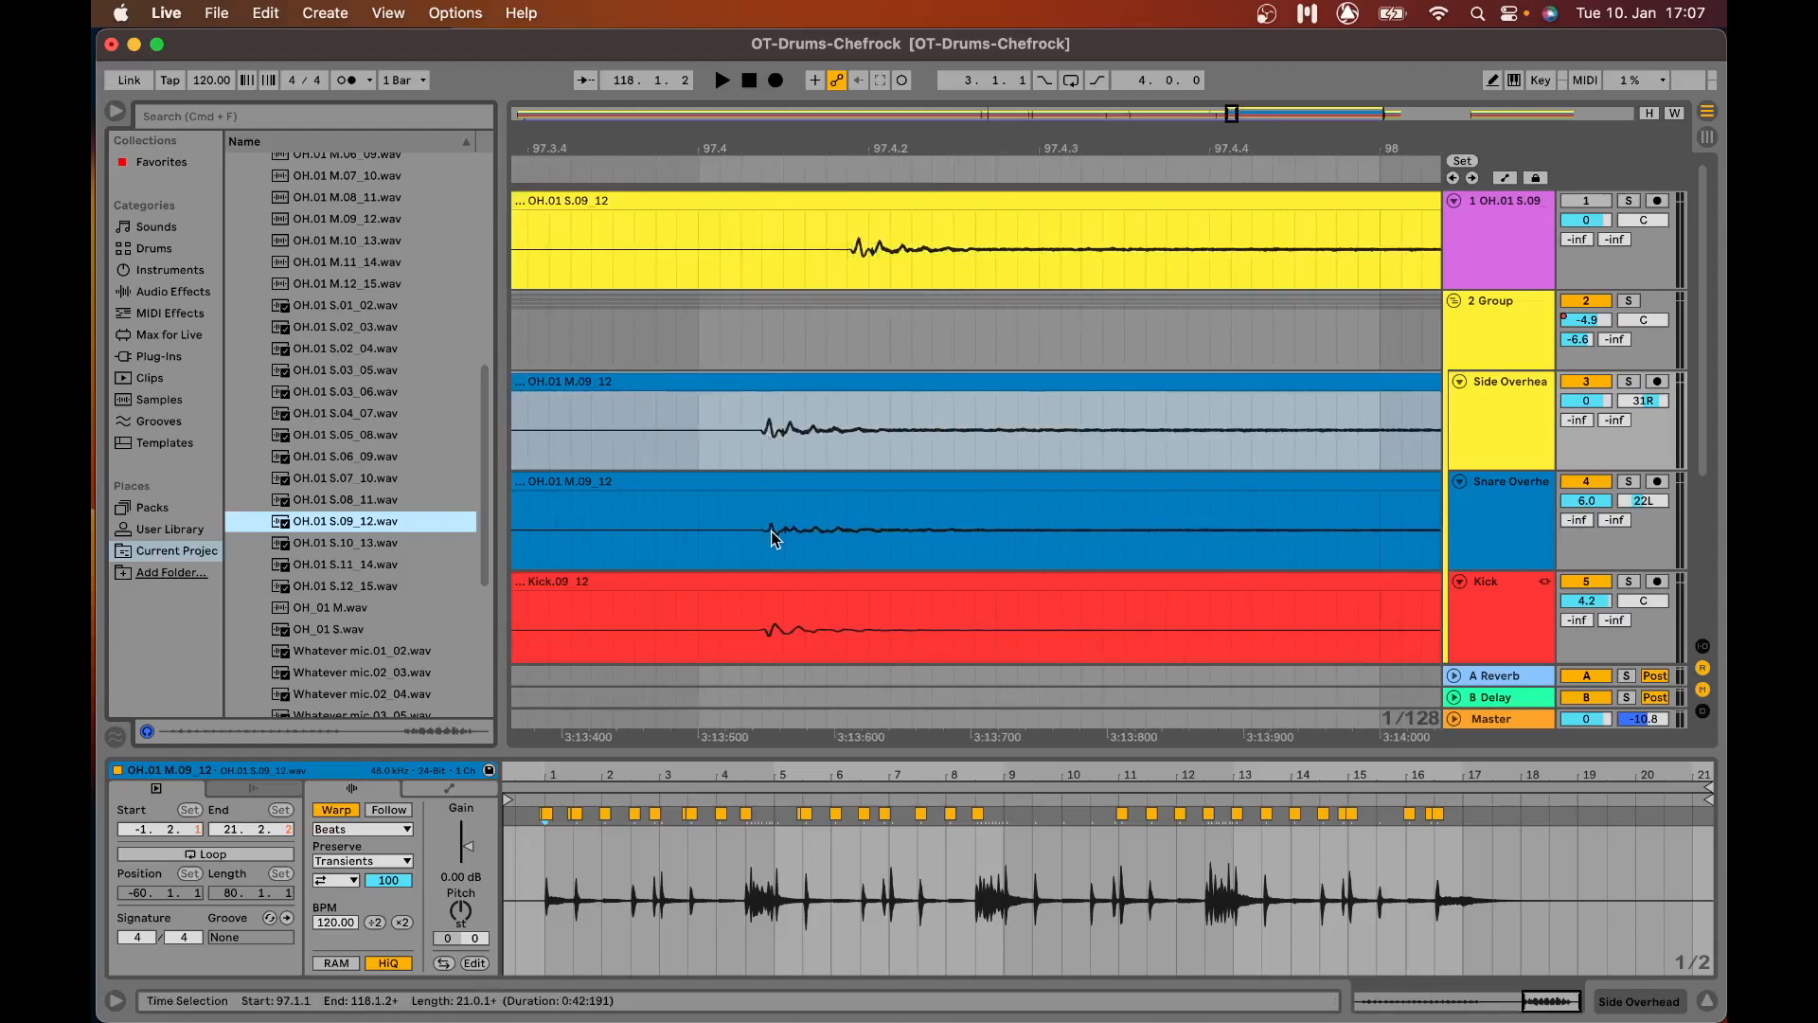
right_click(766, 453)
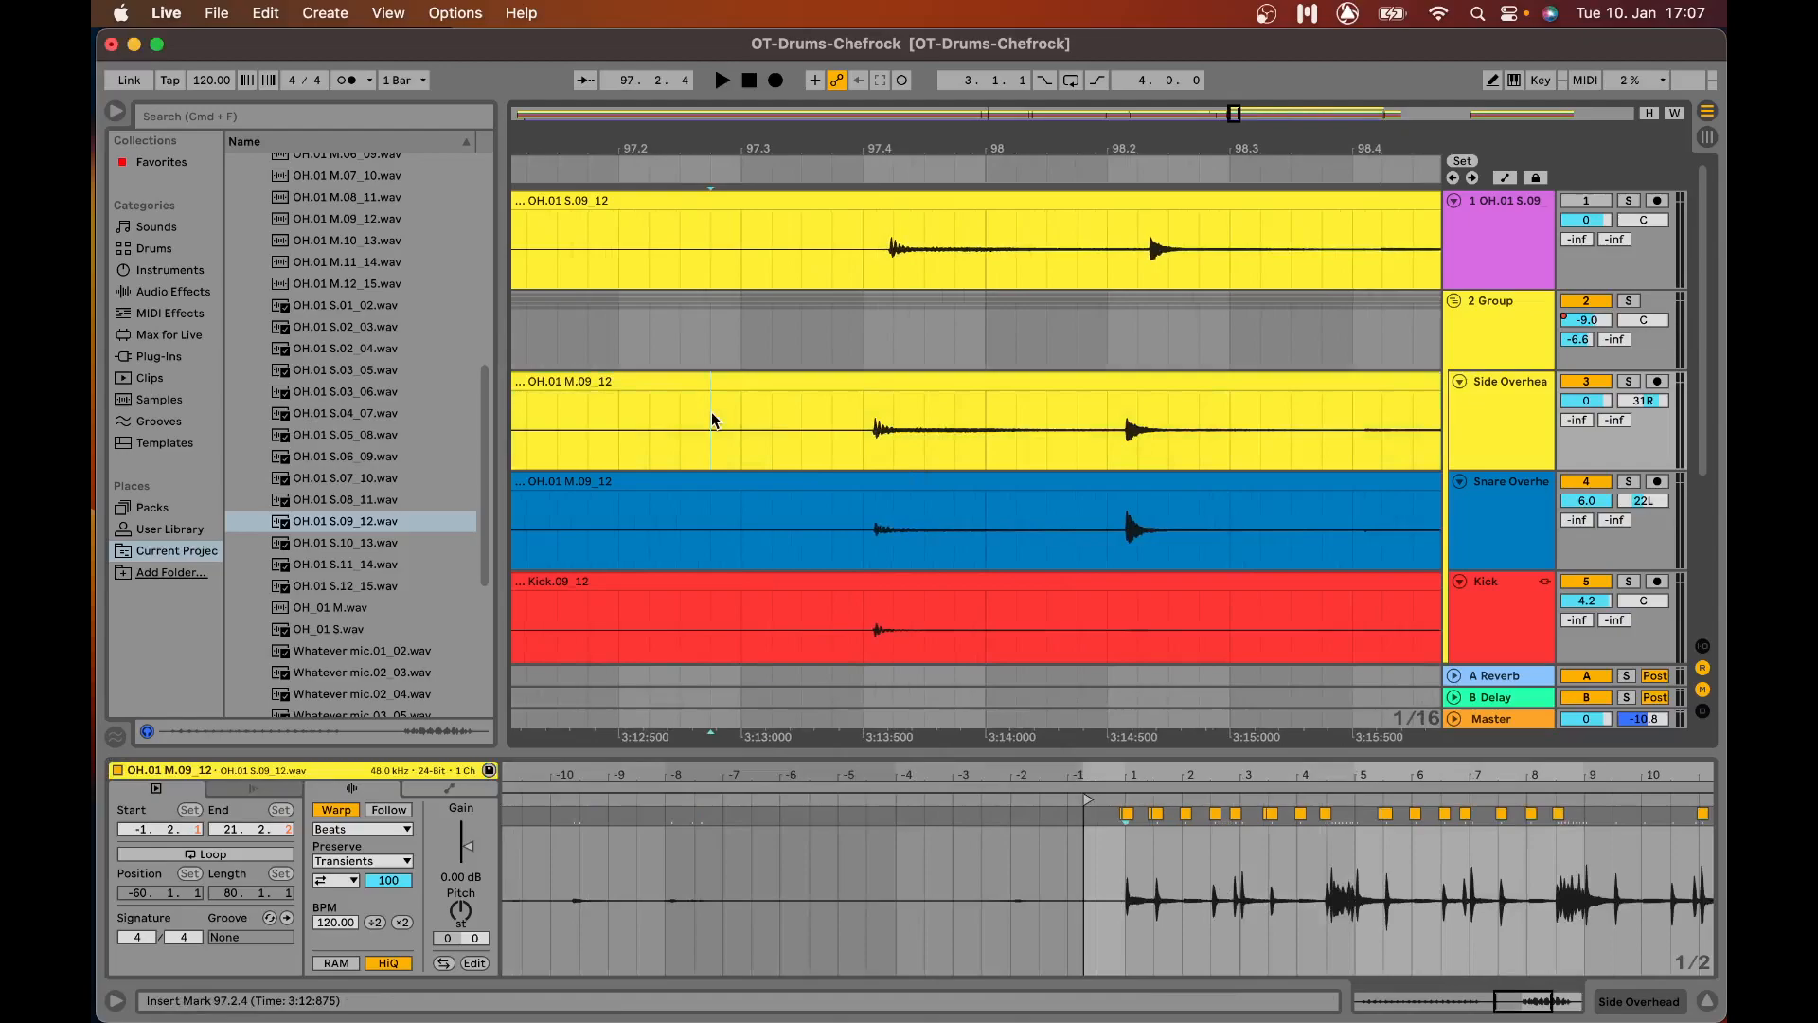
click(720, 80)
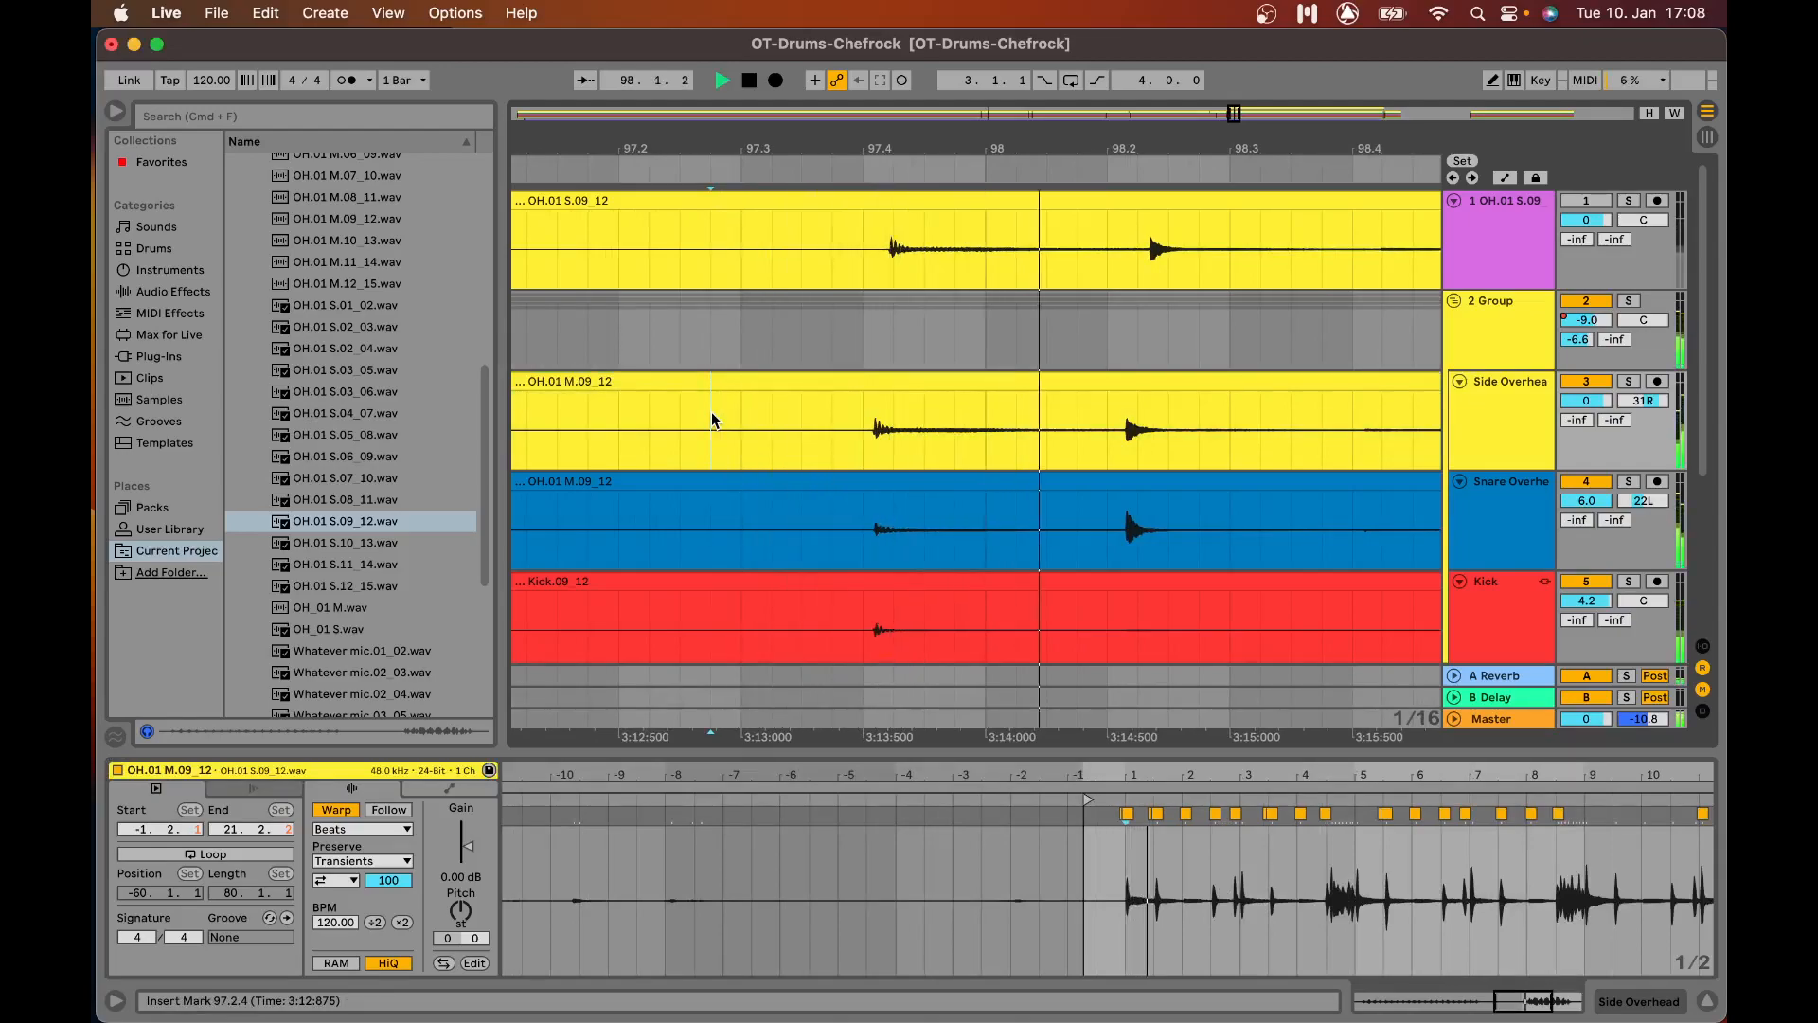